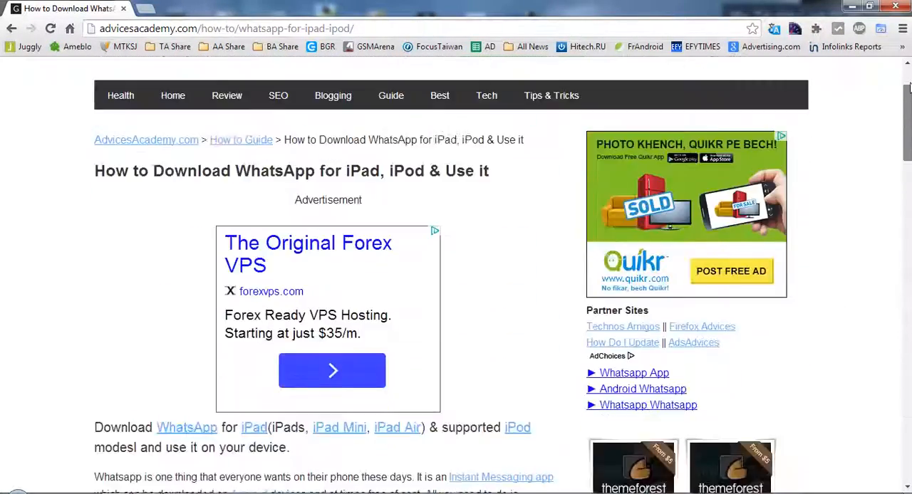
Enlarge the expanded Quikr ad picture and return it to normal size.
scroll(up, 3)
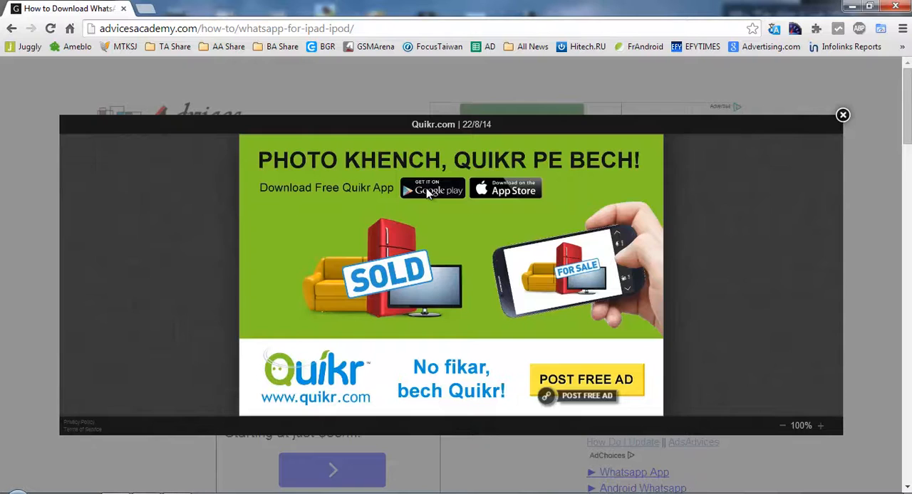
mouse_move(459, 272)
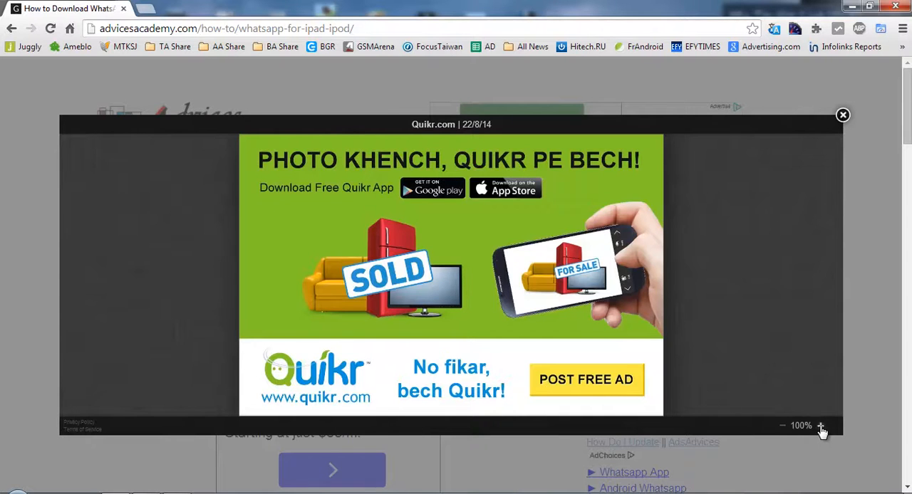
click(821, 424)
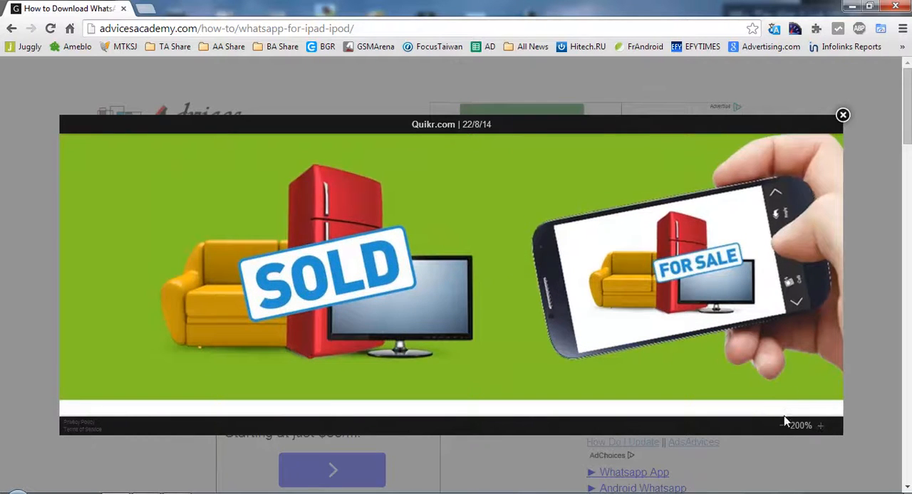
click(783, 426)
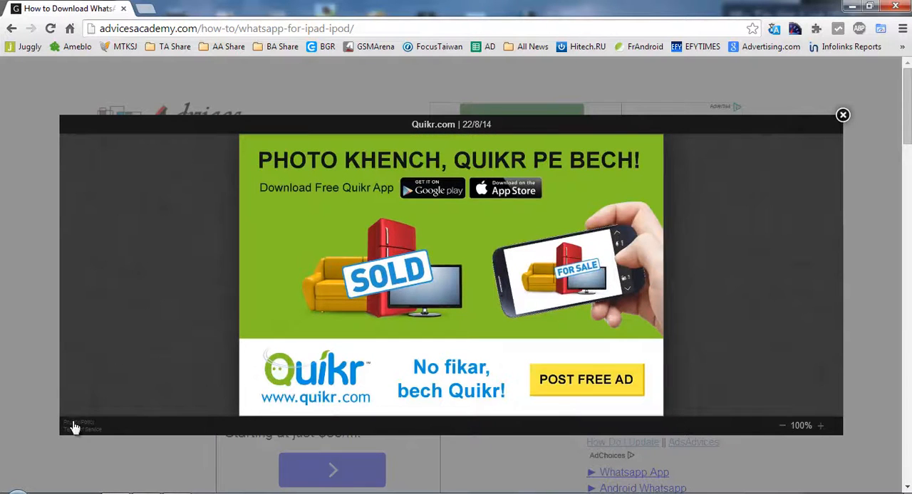
mouse_move(77, 430)
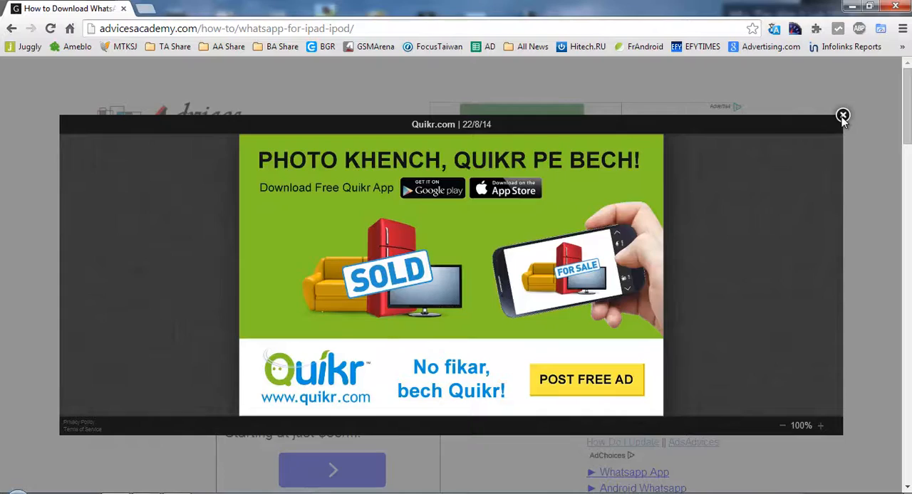
Close the expanded Quikr ad and scroll down to the Snapdeal ad.
click(844, 115)
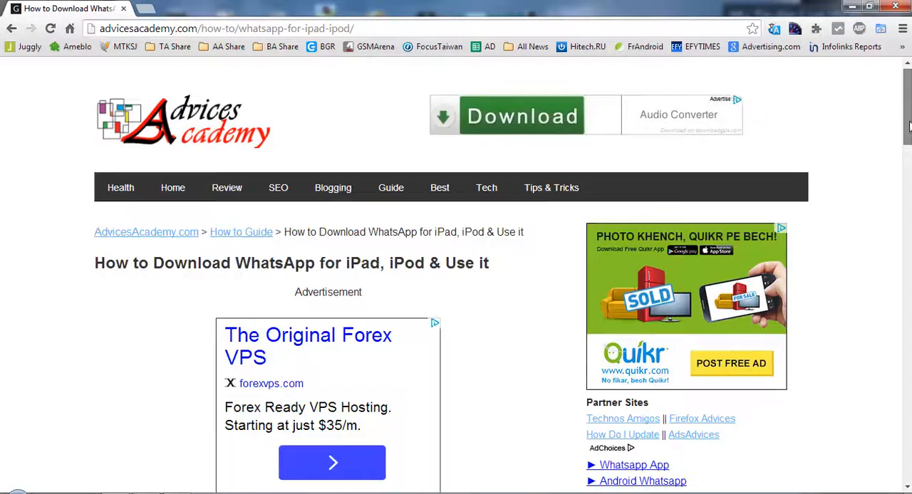
scroll(down, 3)
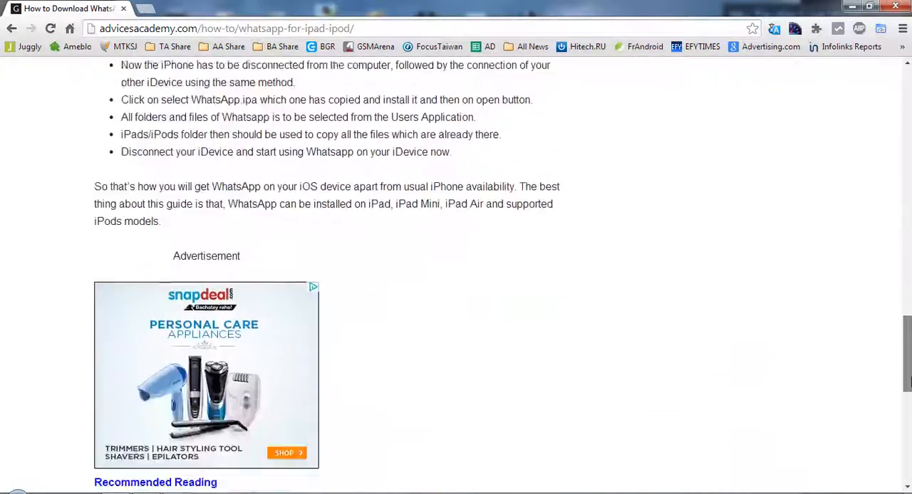
scroll(down, 3)
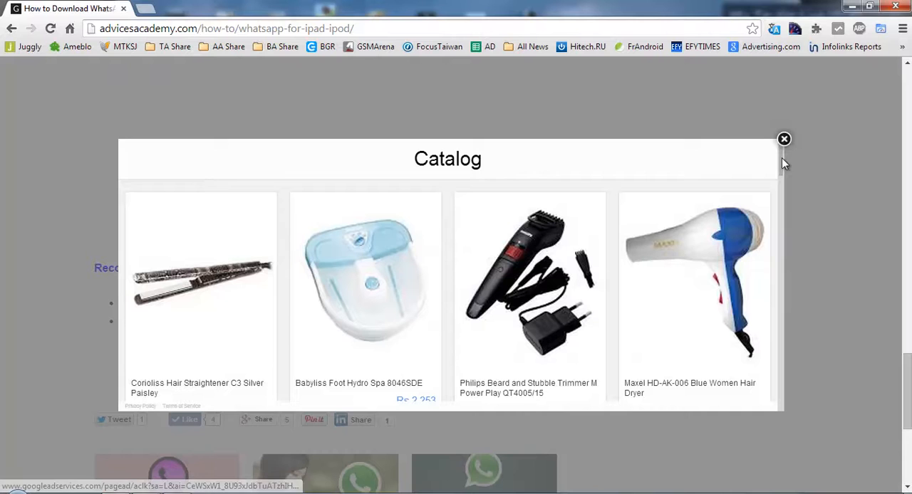
Browse the Snapdeal catalog's trimmers and stylers, then close the overlay back to the article.
scroll(down, 3)
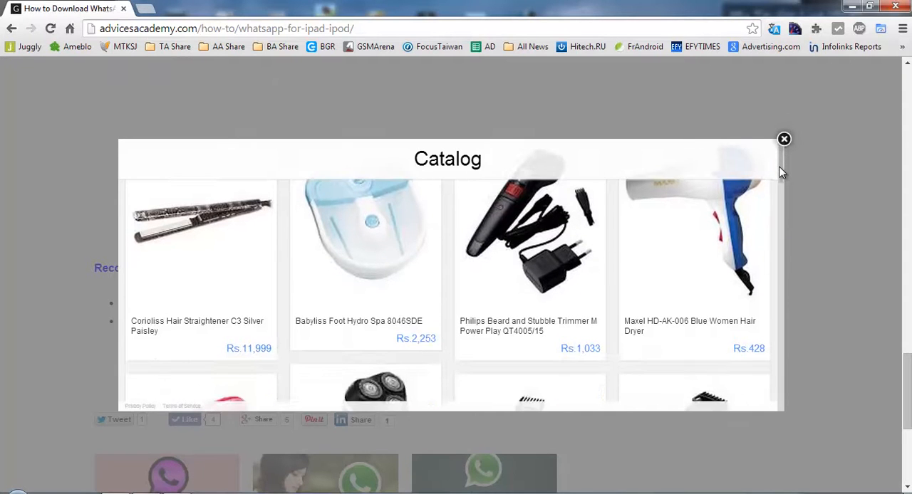
scroll(down, 3)
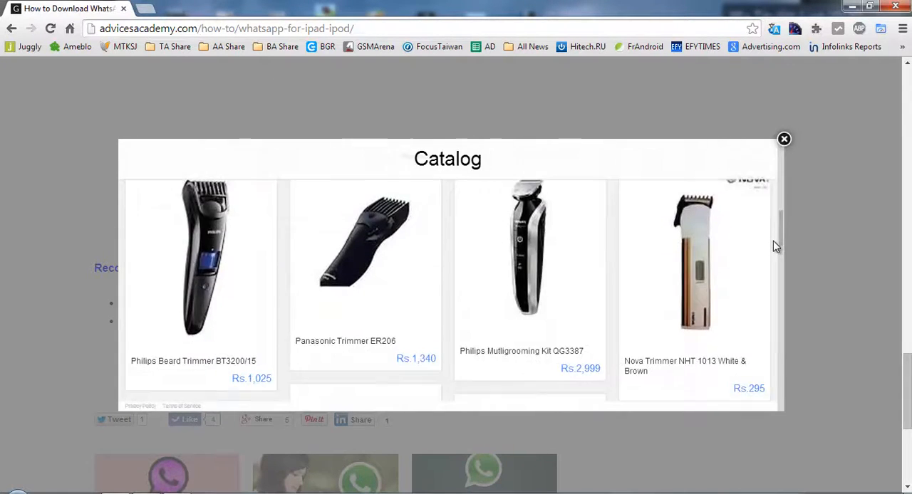
scroll(down, 3)
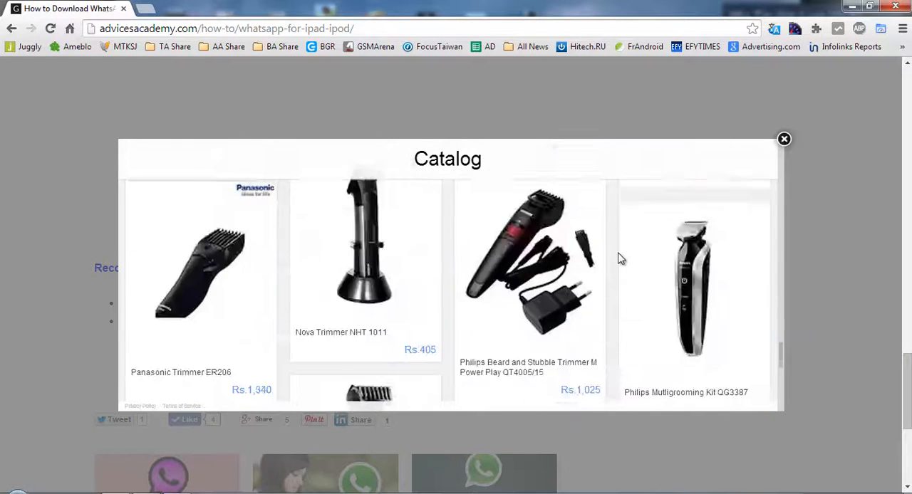
scroll(down, 3)
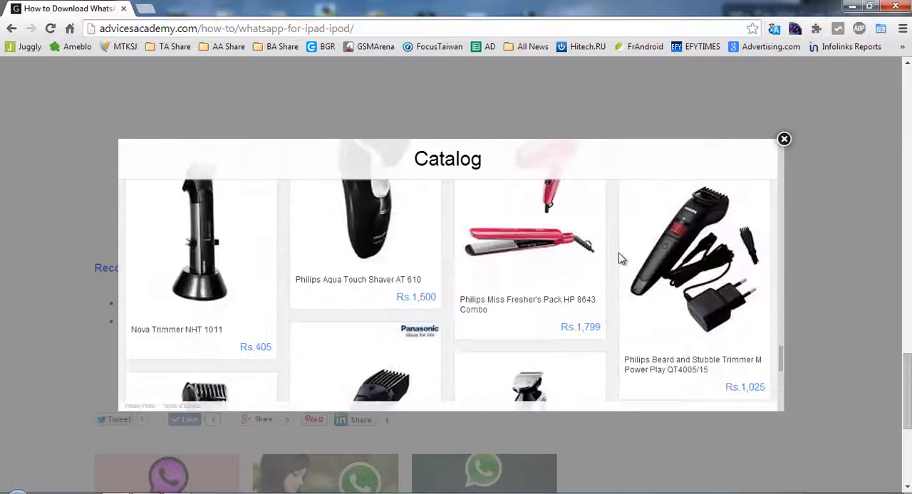
scroll(down, 3)
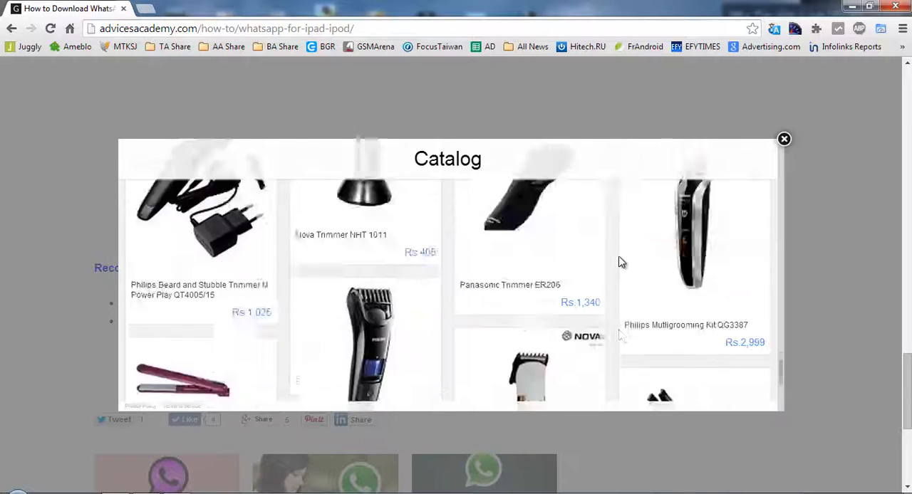
scroll(down, 3)
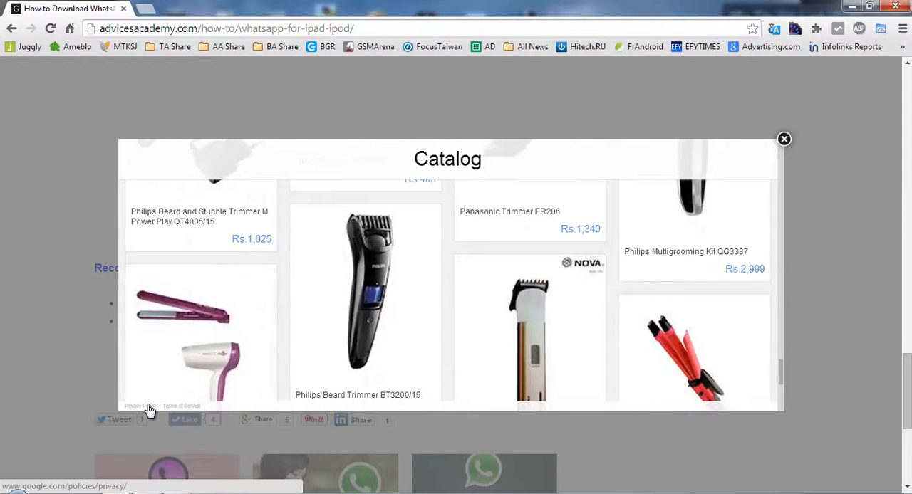
mouse_move(182, 406)
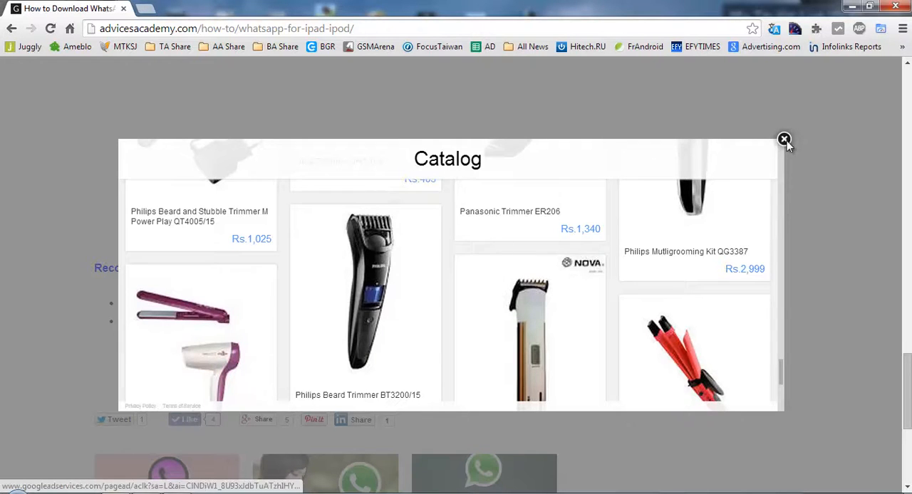
click(784, 140)
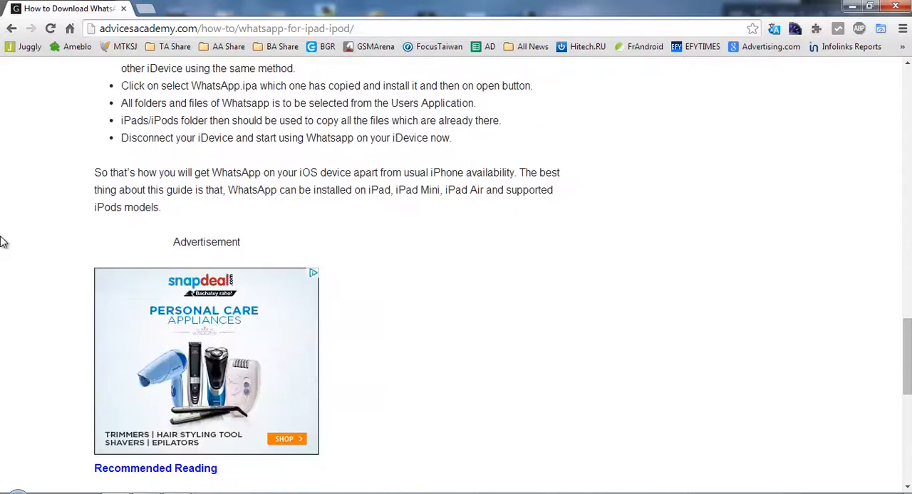
Scroll the WhatsApp for iPad article back to its header with the Forex and Quikr ads.
scroll(up, 3)
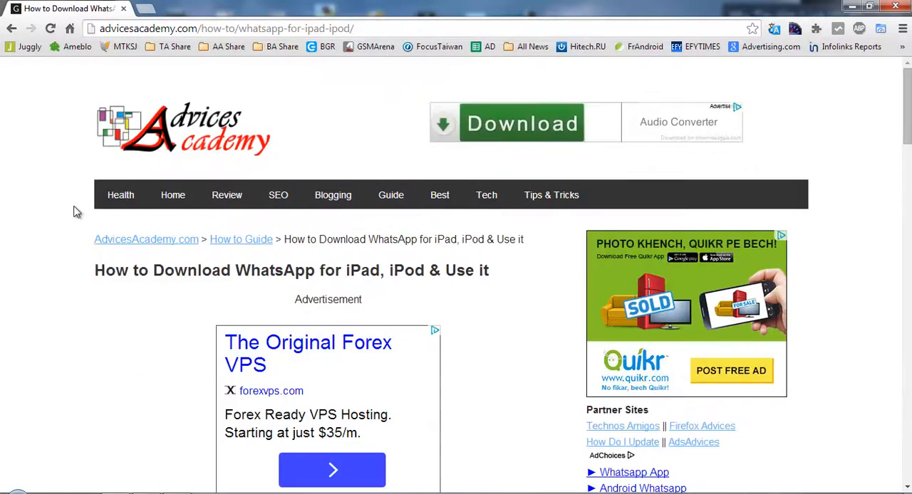
scroll(down, 3)
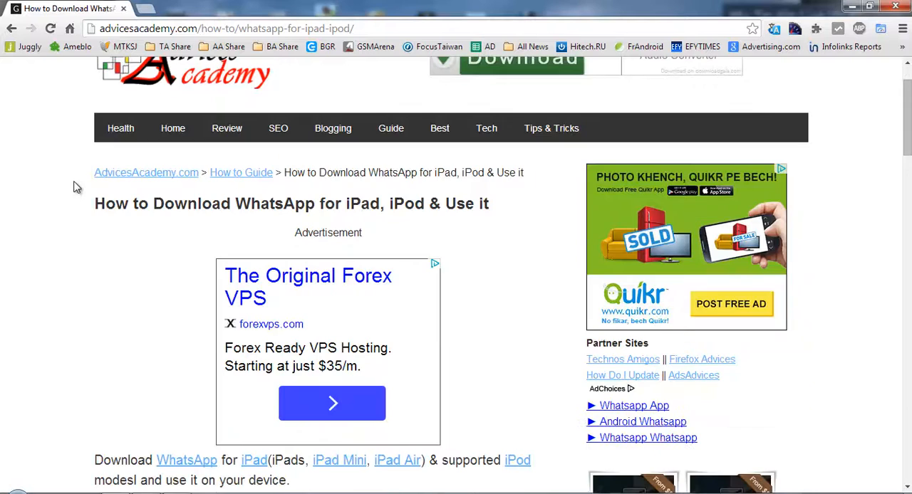
scroll(up, 3)
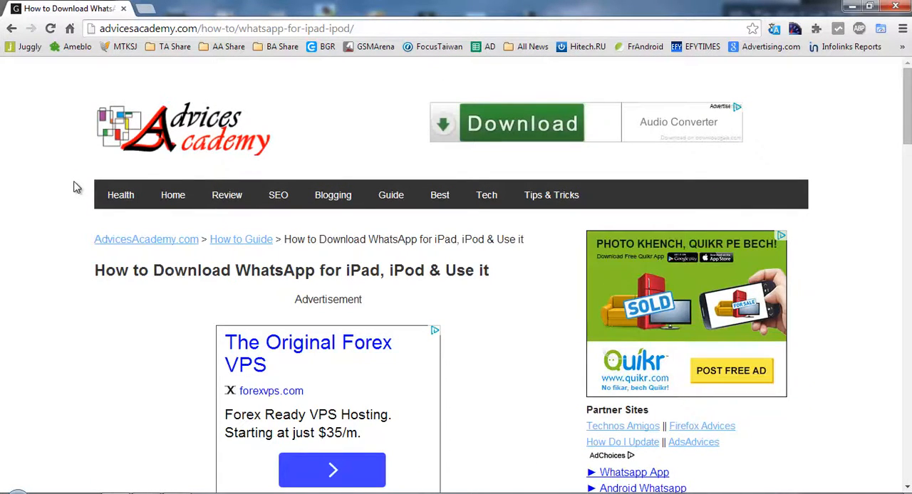
mouse_move(28, 193)
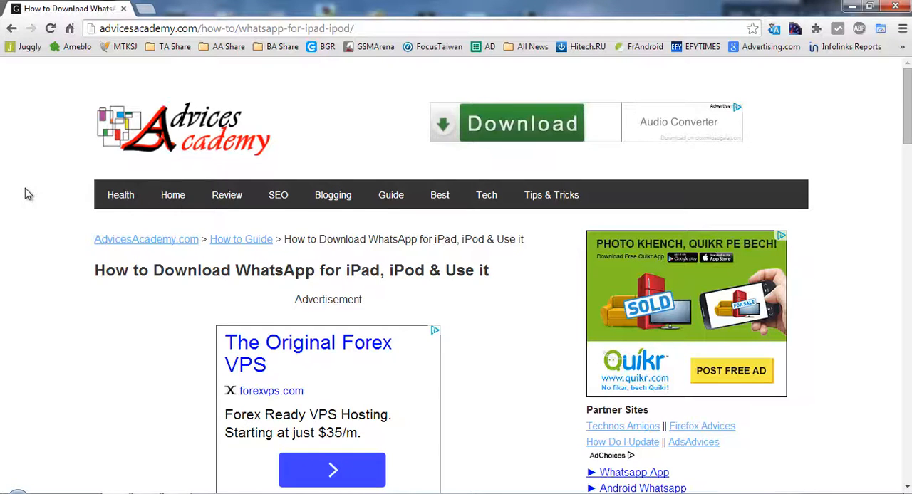
scroll(down, 3)
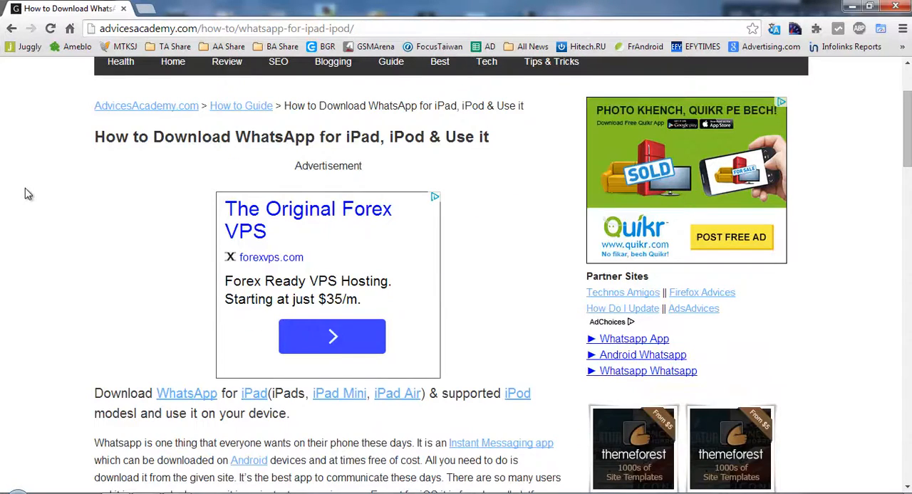